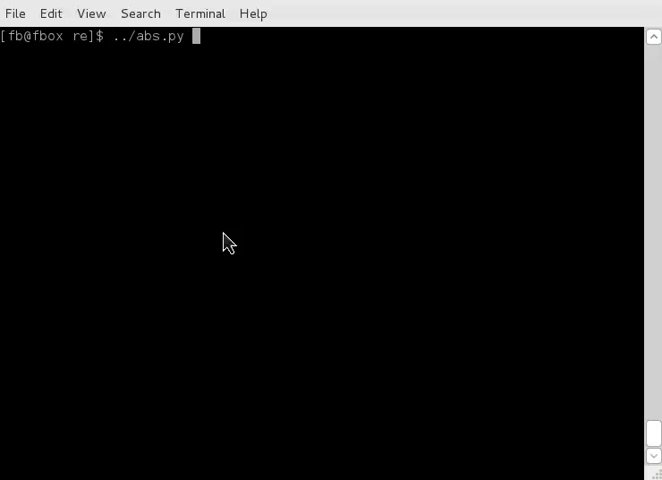
pyautogui.moveTo(314, 201)
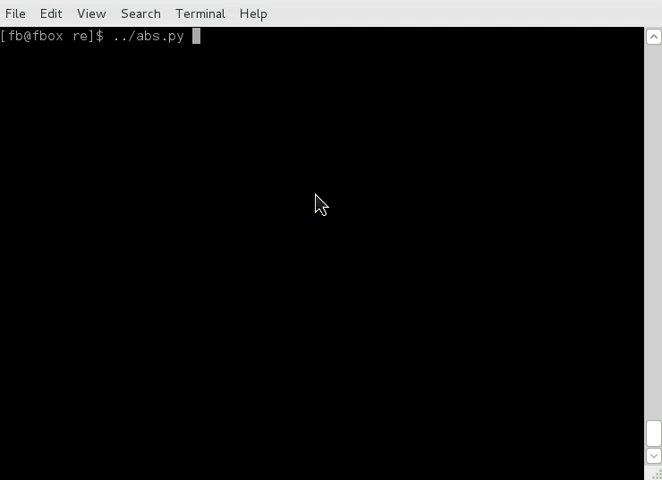
# Step: Run ../abs.py to print the ASCII-art 'aboutscript' banner
pyautogui.press('Return')
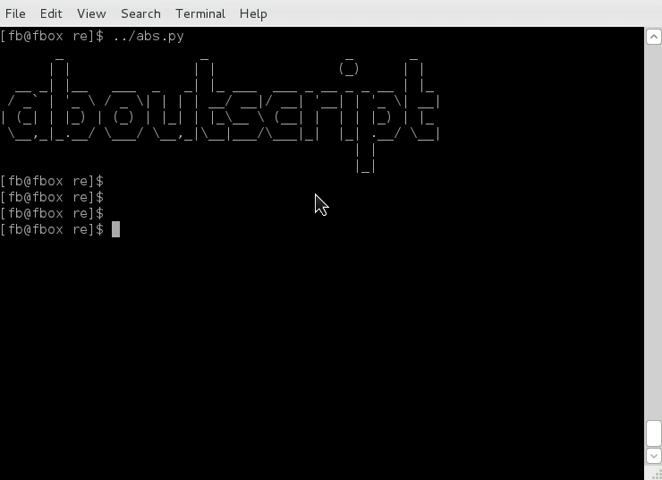
# Step: List the folder's files and run ./regex.py without an input file, which errors
pyautogui.write('ls')
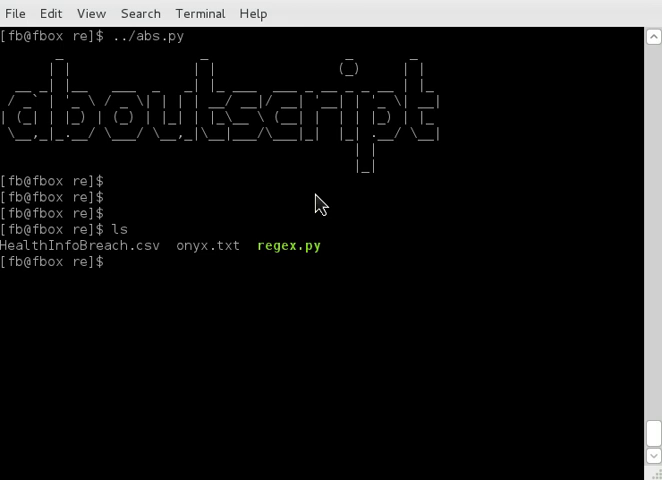
pyautogui.write('./r')
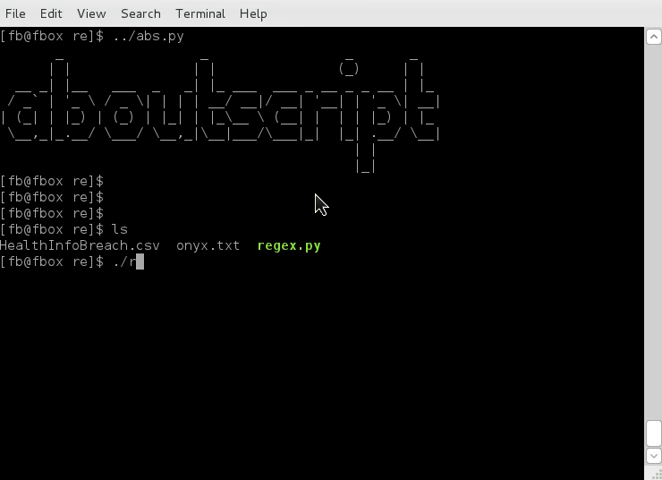
pyautogui.write('egex.py')
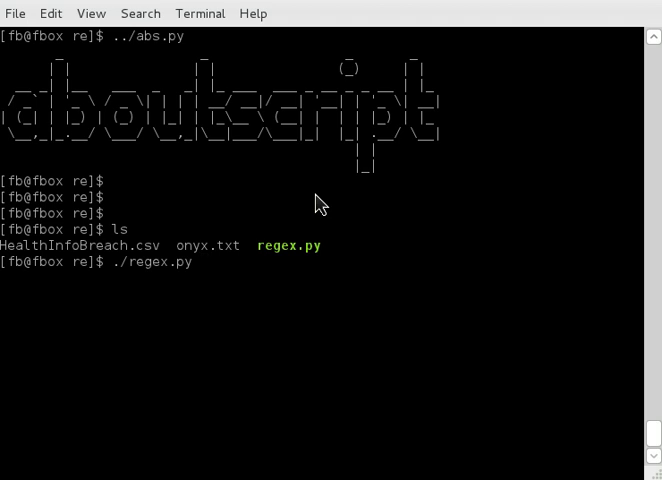
pyautogui.press('Return')
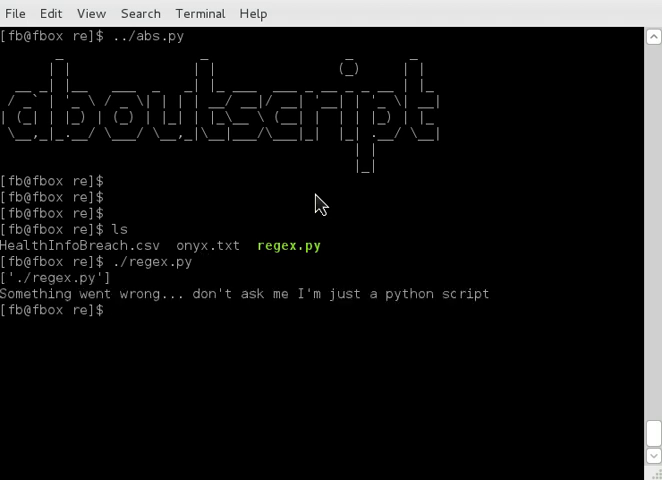
# Step: Run ./regex.py on HealthInfoBreach.csv so it waits at the 'N:' prompt
pyautogui.write('./regex.py')
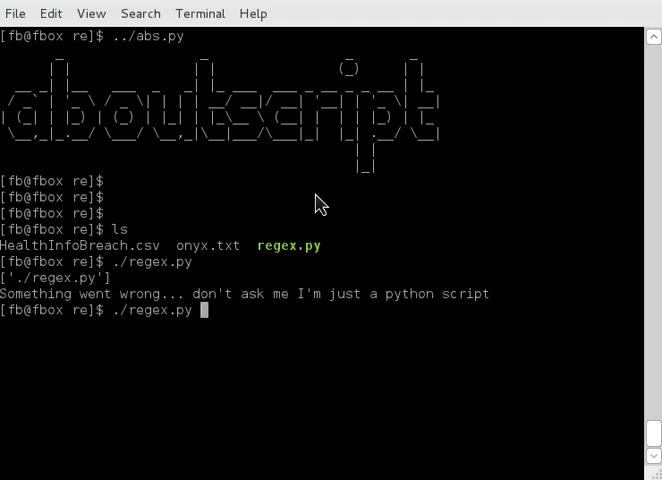
pyautogui.write('HealthInfoBreach.csv')
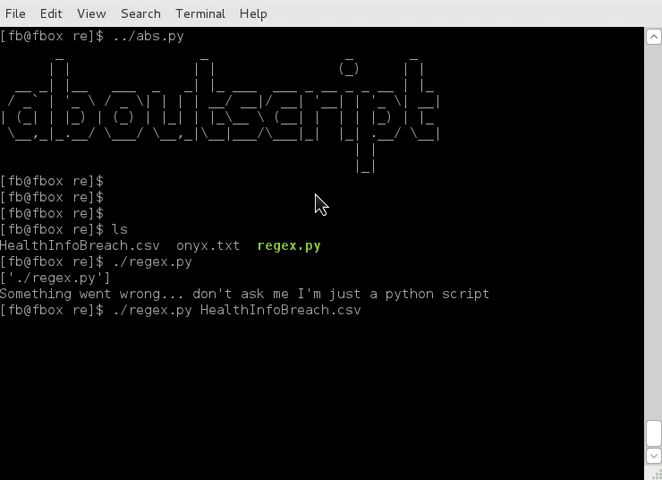
pyautogui.press('Return')
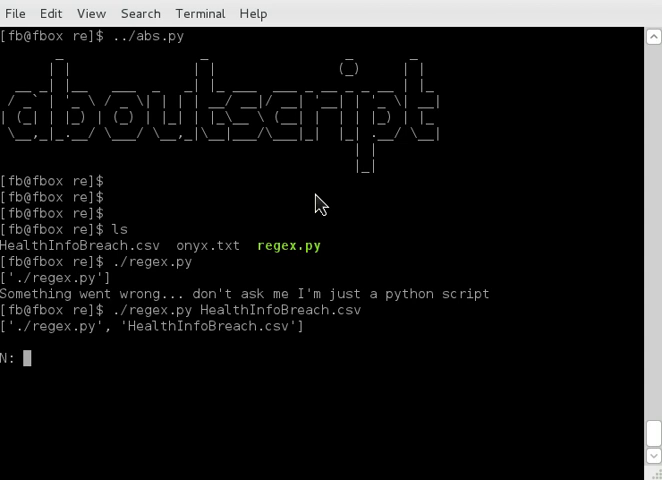
# Step: Match the \d pattern to list every digit, then suspend regex.py with Ctrl+Z
pyautogui.write('\\d')
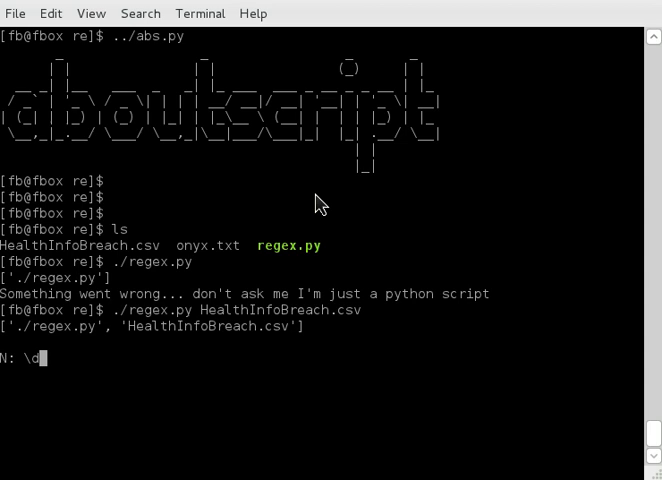
pyautogui.press('Return')
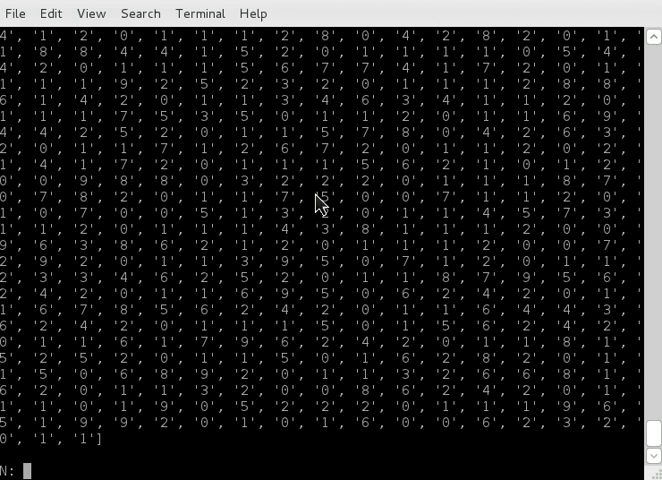
pyautogui.press('ctrl+z')
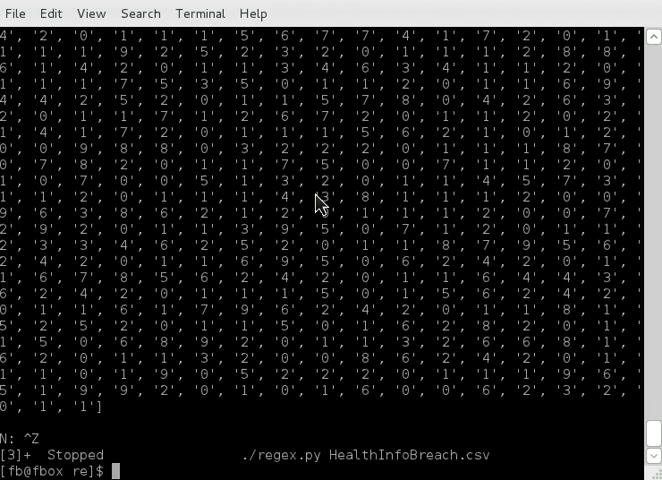
# Step: Page through HealthInfoBreach.csv with more to inspect its dates
pyautogui.write('man')
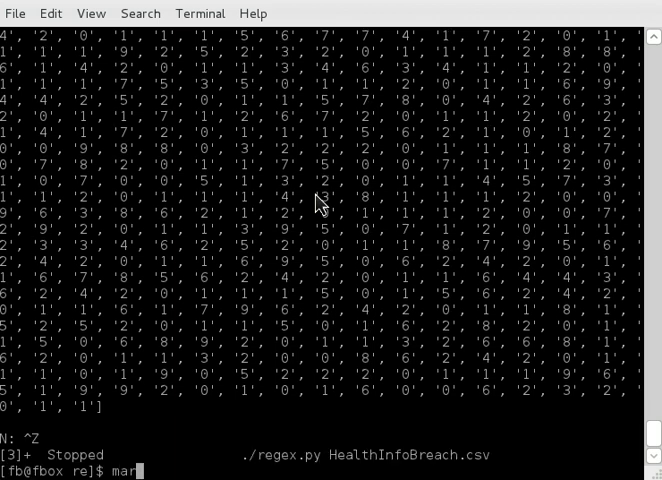
pyautogui.write('ore')
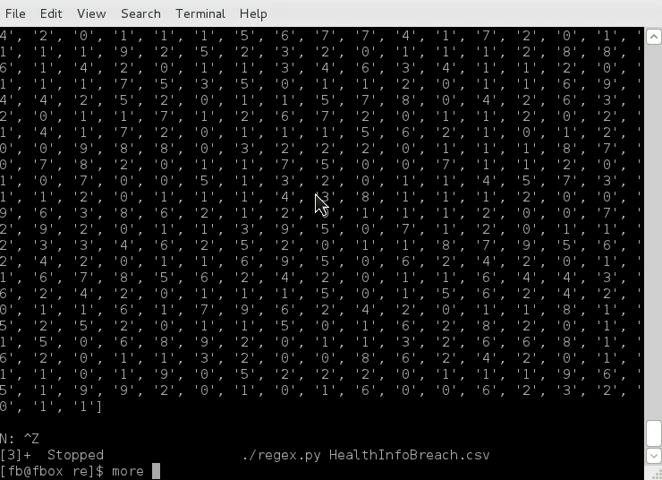
pyautogui.write('HealthInfoBreach.csv')
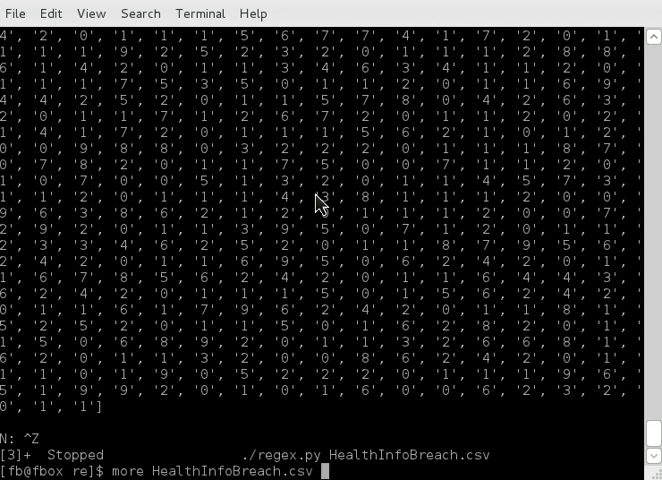
pyautogui.press('Return')
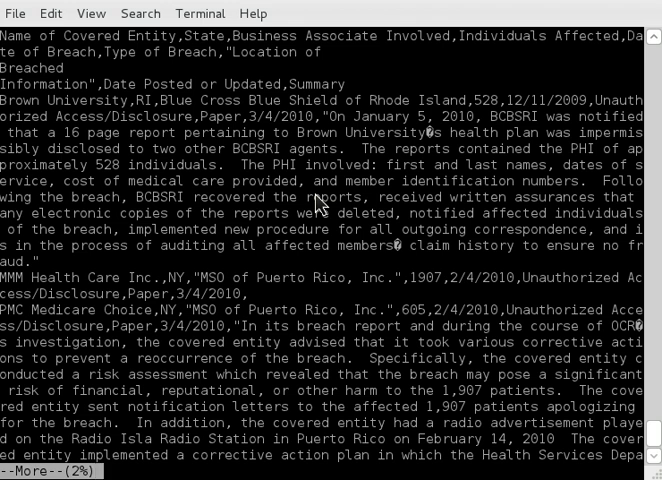
pyautogui.moveTo(470, 307)
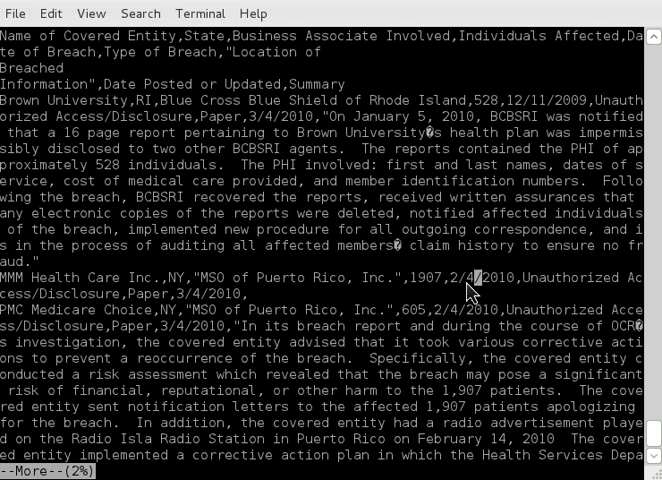
pyautogui.moveTo(488, 293)
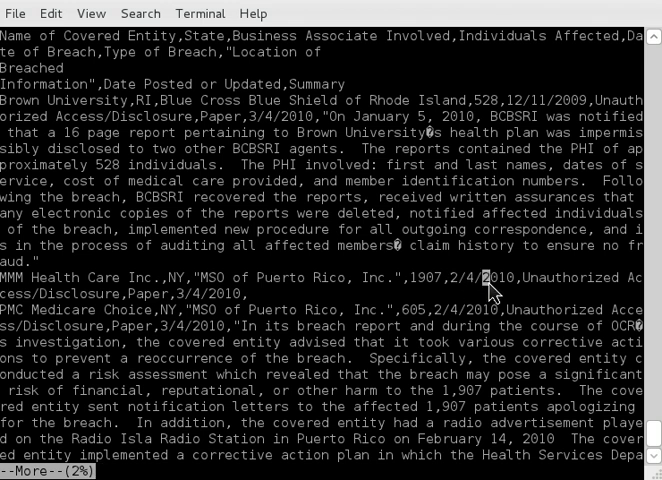
pyautogui.moveTo(490, 292)
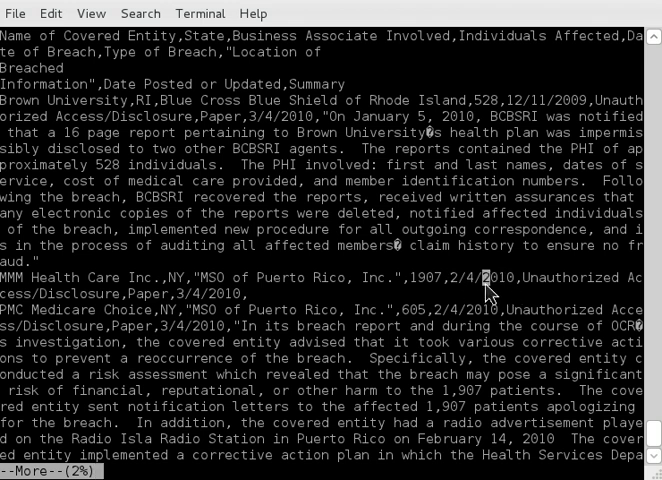
pyautogui.moveTo(528, 288)
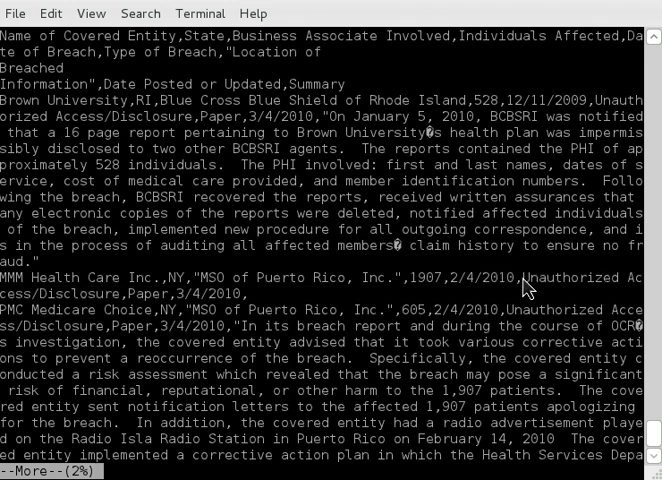
pyautogui.moveTo(320, 338)
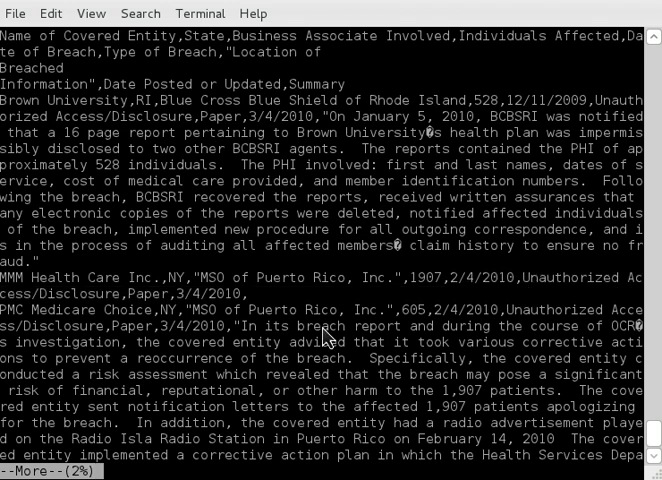
pyautogui.moveTo(258, 378)
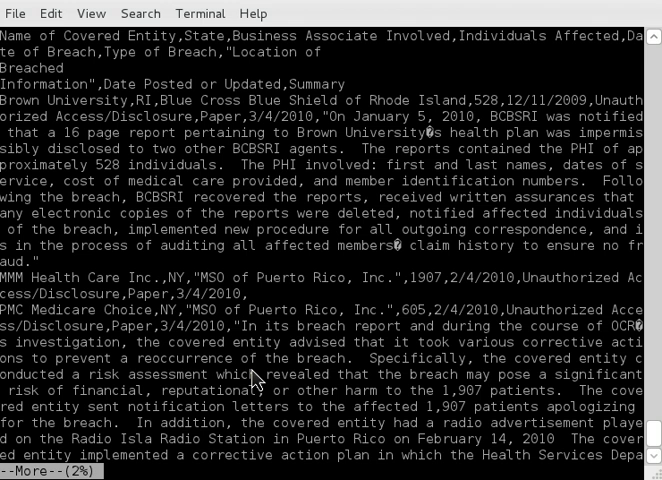
pyautogui.scroll(-3)
pyautogui.write('./regex.py HealthInfoBreach.csv')
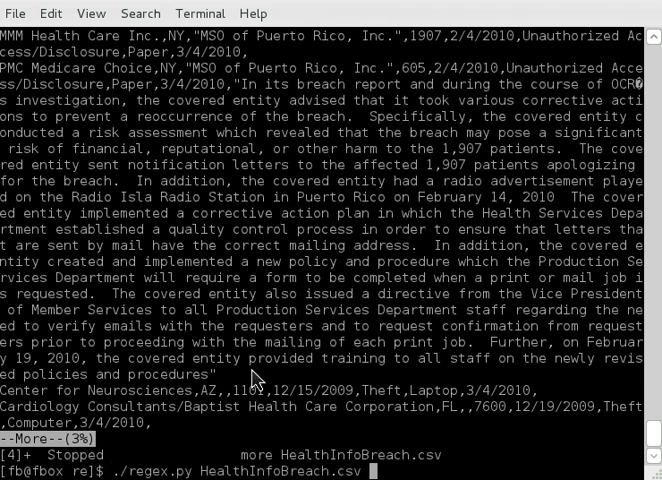
# Step: Rerun regex.py on the CSV and start the pattern with \d{1,2}
pyautogui.press('Return')
pyautogui.write('\\')
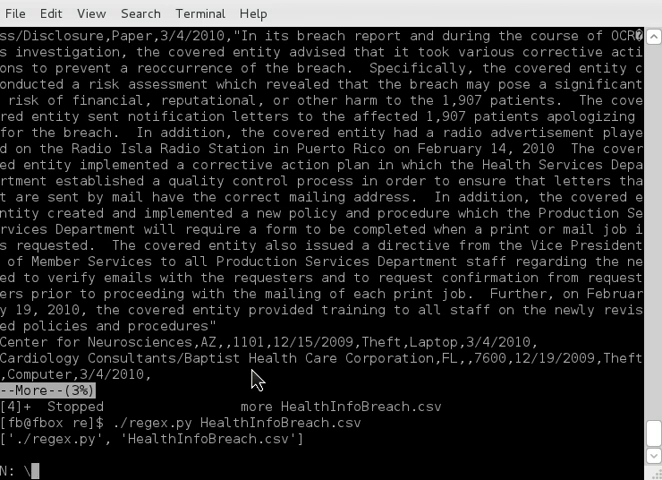
pyautogui.write('d')
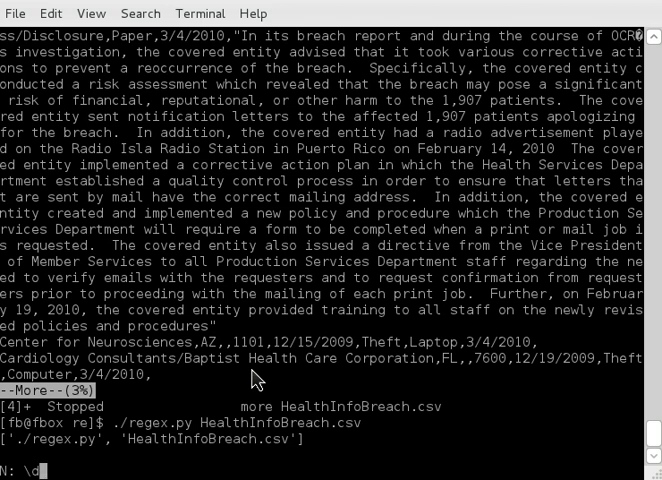
pyautogui.write('{}')
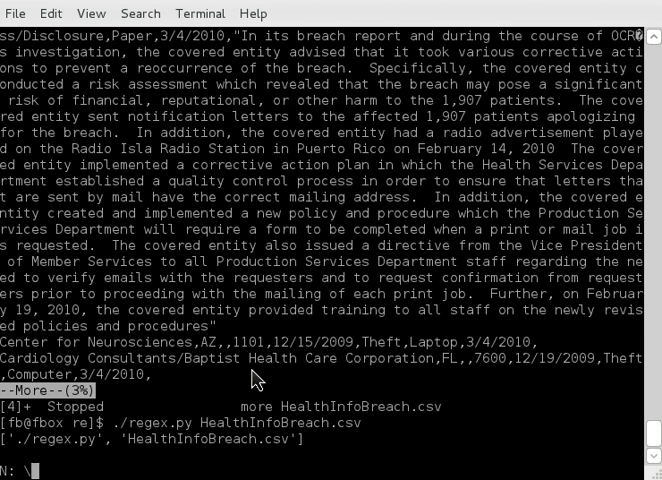
pyautogui.write('\\d')
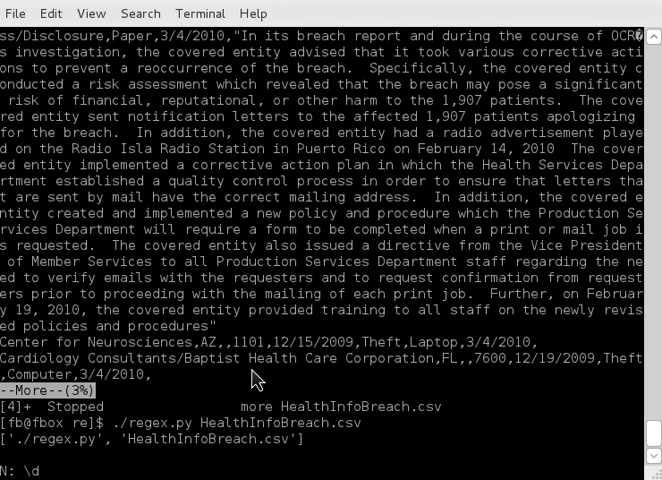
pyautogui.write('{')
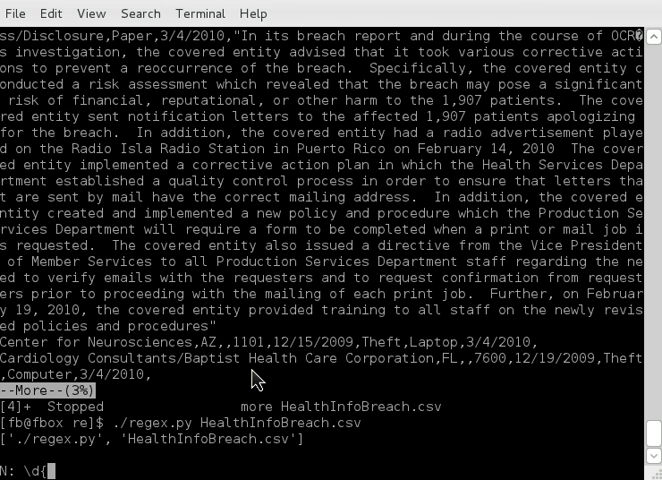
pyautogui.write('1,2')
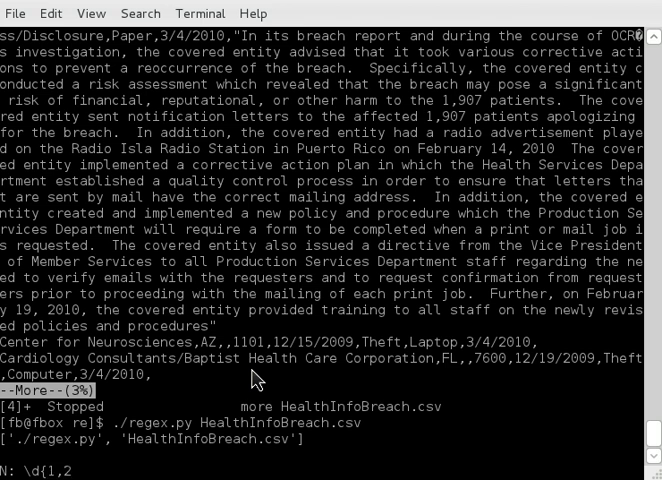
pyautogui.write('}')
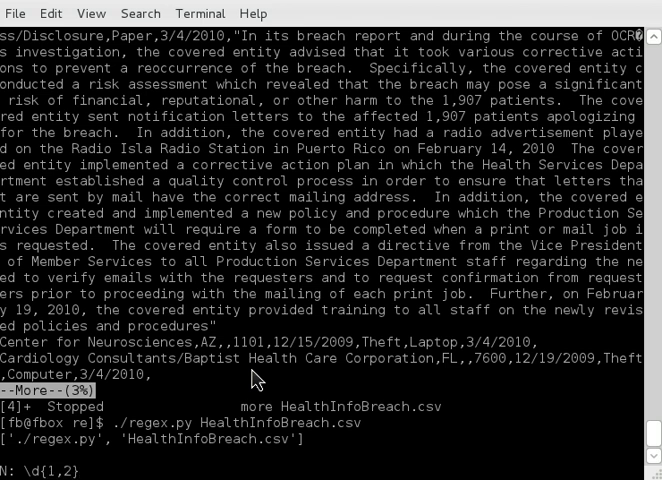
# Step: Finish the pattern as \d{1,2}/\d{1,2}/{1,4}, listing fragments like '9/20/'
pyautogui.write('/')
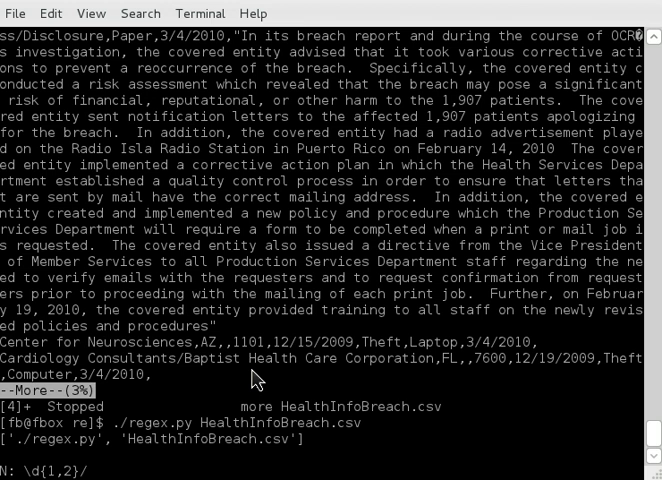
pyautogui.write('/\\d{1,2')
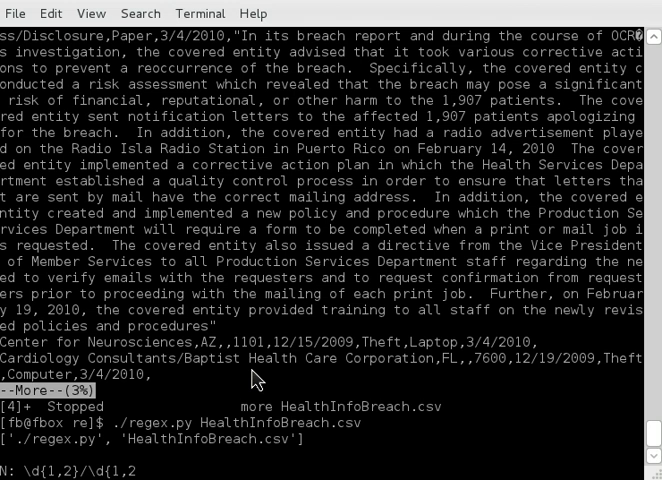
pyautogui.write('/')
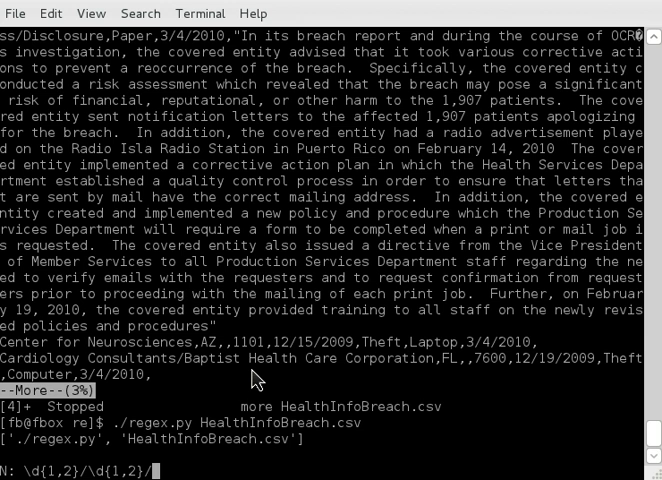
pyautogui.write('{')
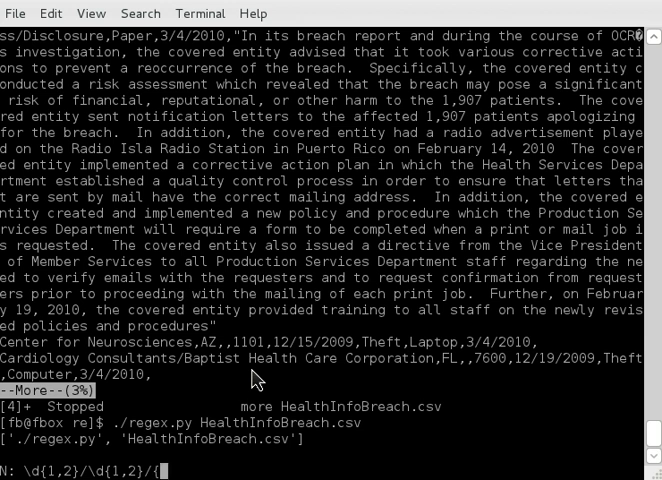
pyautogui.write('{1,4')
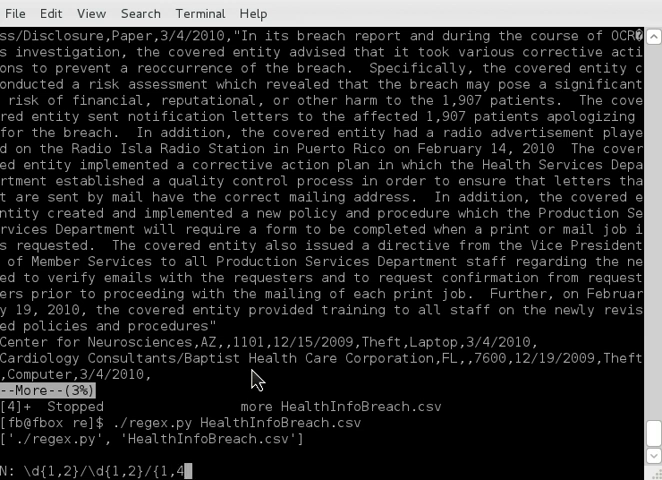
pyautogui.write('}')
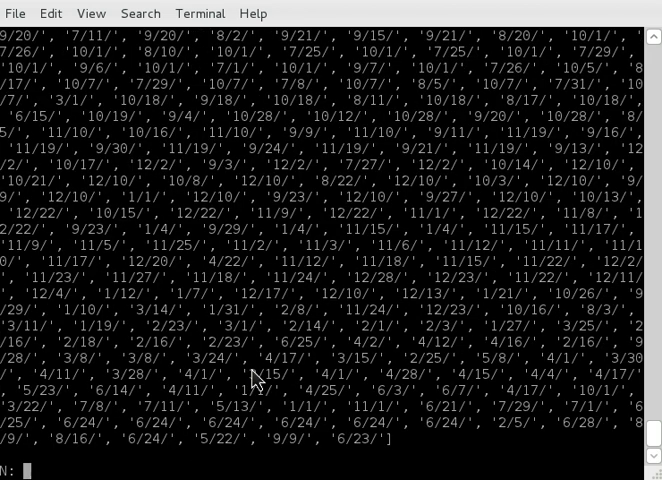
# Step: Submit \d{1,2}/\d{1,2}/\d{4} to list complete dates like '12/2/2010'
pyautogui.press('up')
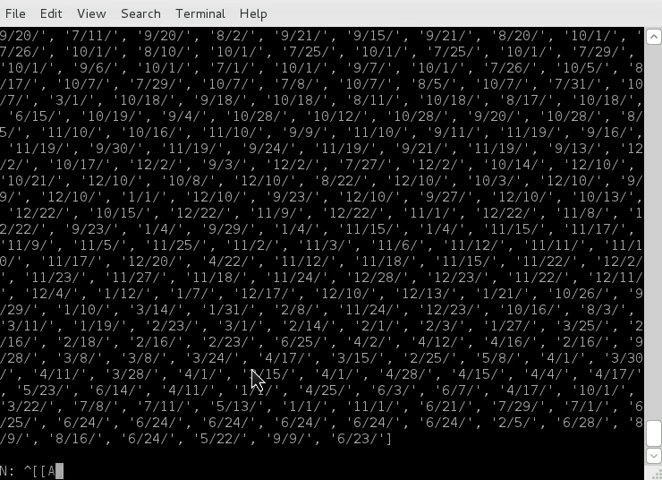
pyautogui.press('ctrl+z')
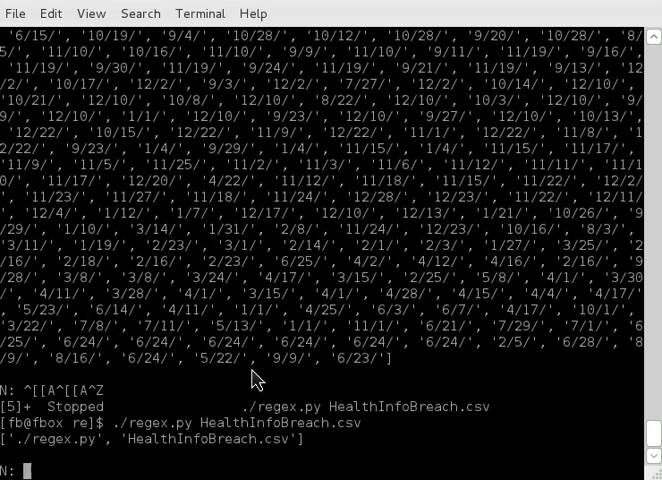
pyautogui.write('\\d')
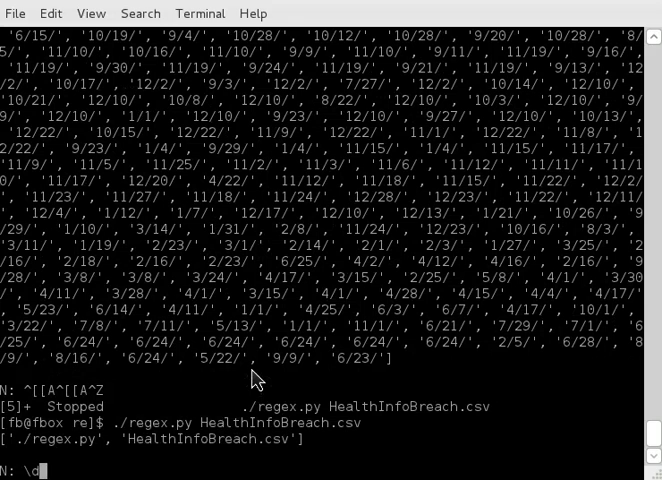
pyautogui.write('{1,2')
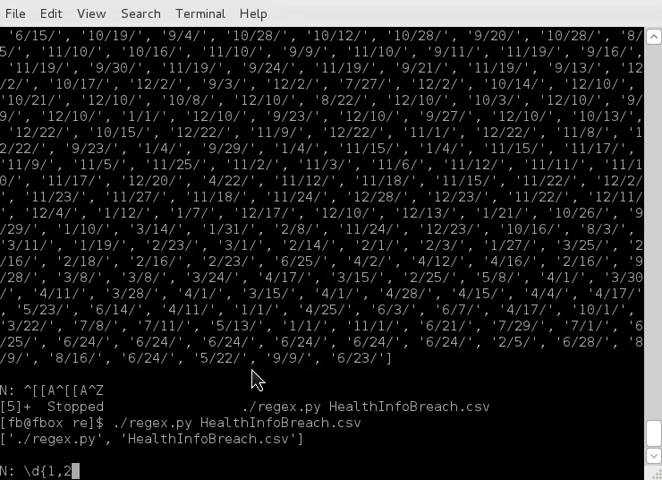
pyautogui.write('}')
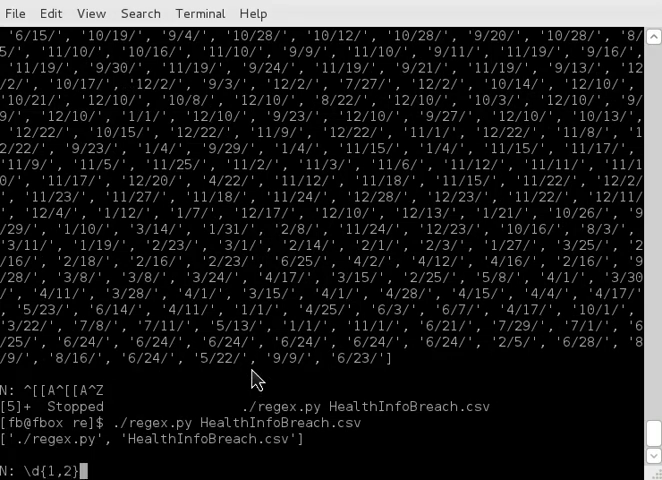
pyautogui.write('/\\d')
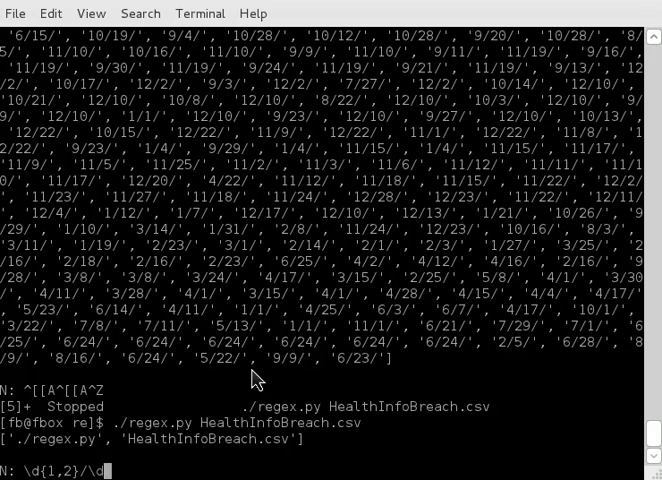
pyautogui.write('{1,2}/')
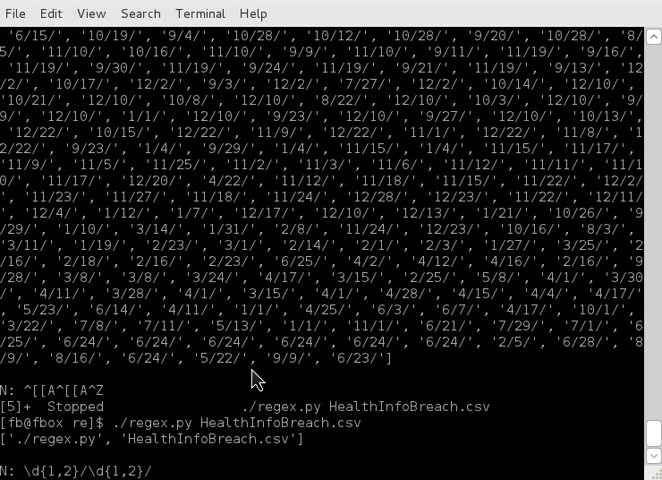
pyautogui.write('\\d')
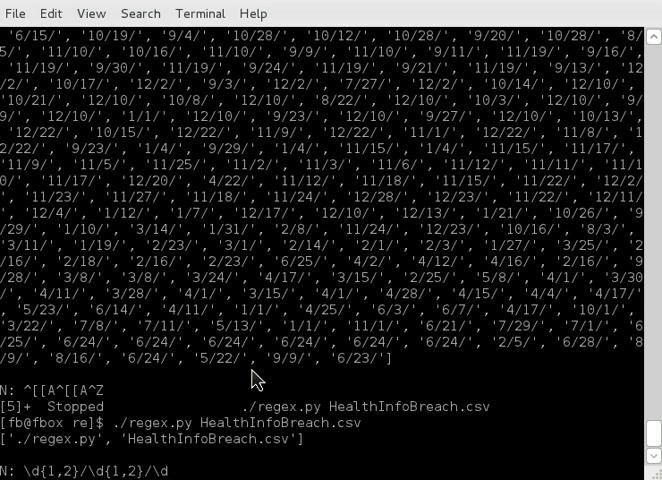
pyautogui.write('{')
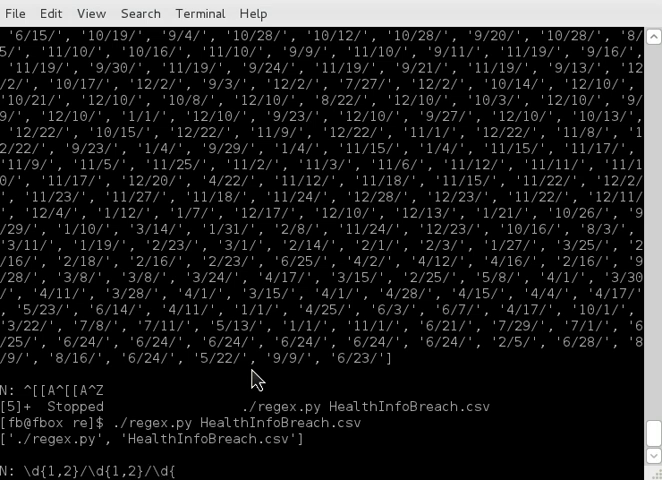
pyautogui.write('4}')
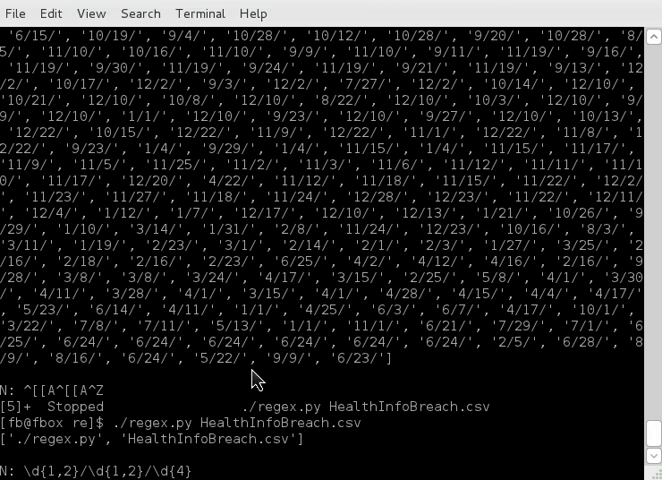
pyautogui.press('Return')
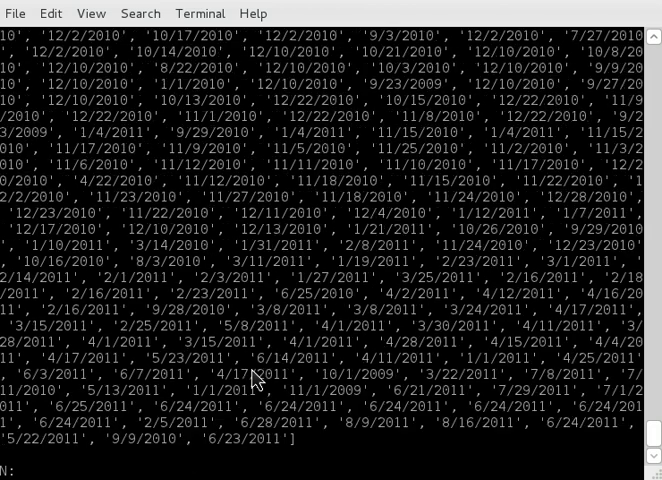
pyautogui.scroll(3)
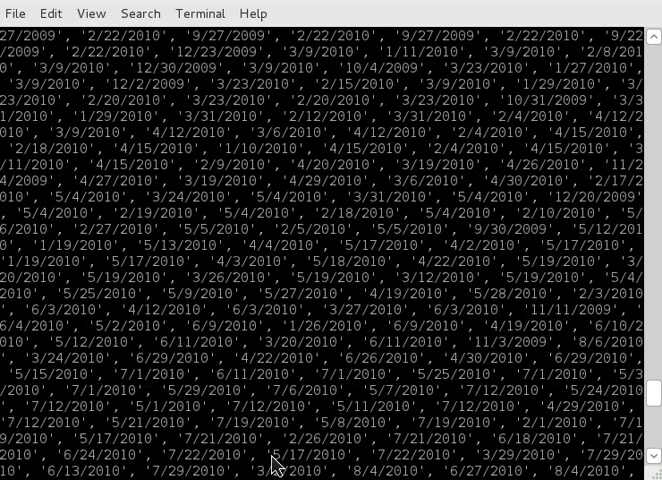
pyautogui.scroll(-3)
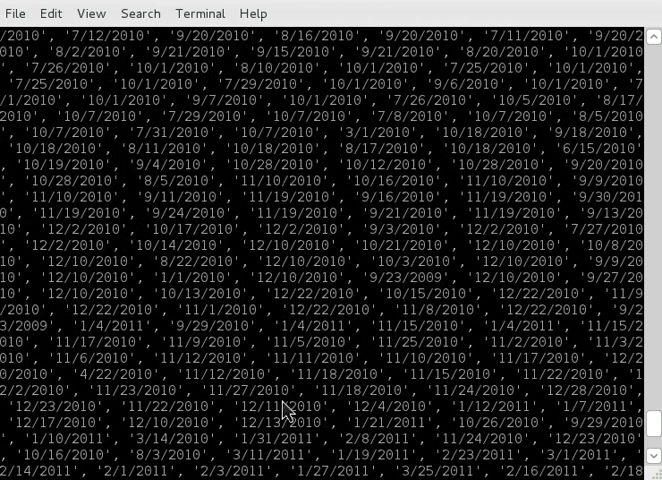
pyautogui.scroll(-3)
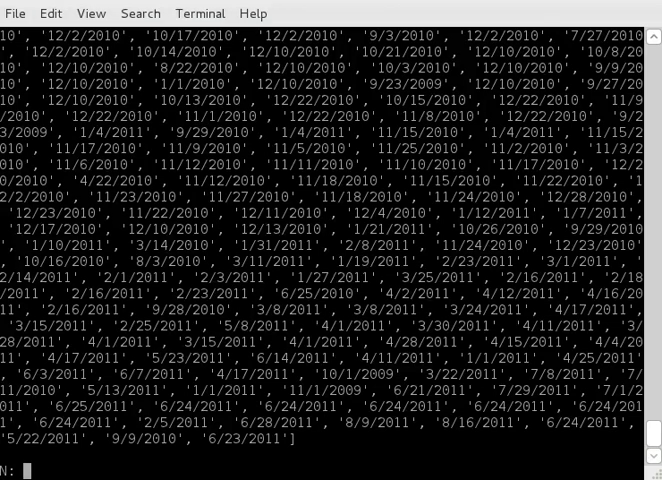
# Step: Suspend regex.py, then type test input and cancel it with Ctrl+C
pyautogui.press('ctrl+z')
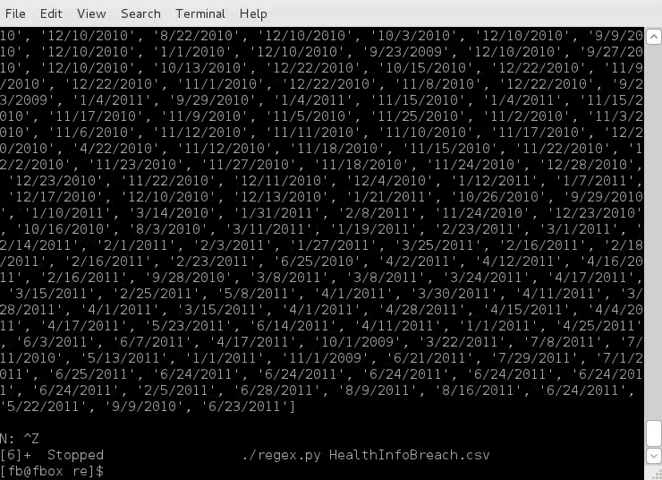
pyautogui.moveTo(195, 350)
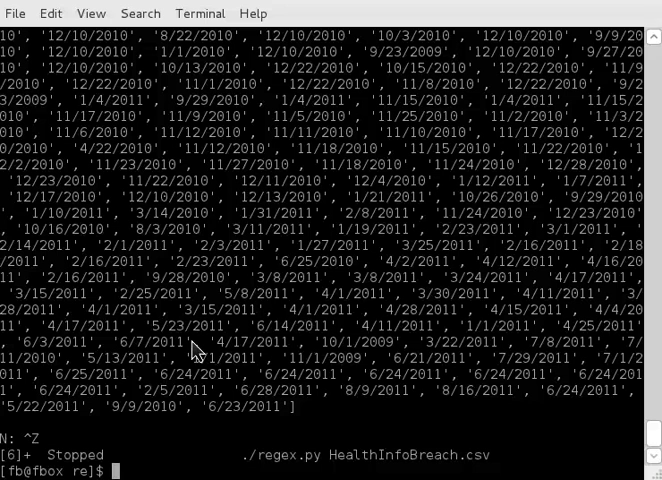
pyautogui.press('Return')
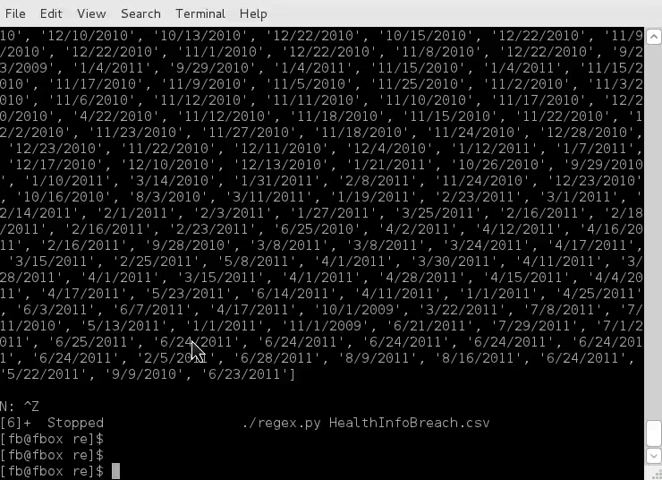
pyautogui.write('\\d')
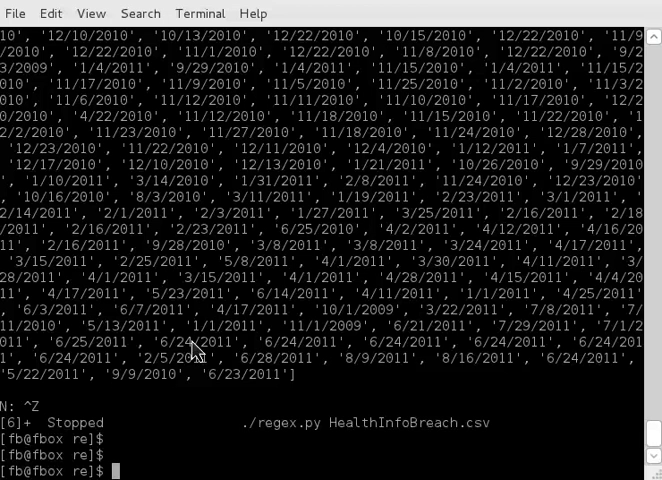
pyautogui.write('{')
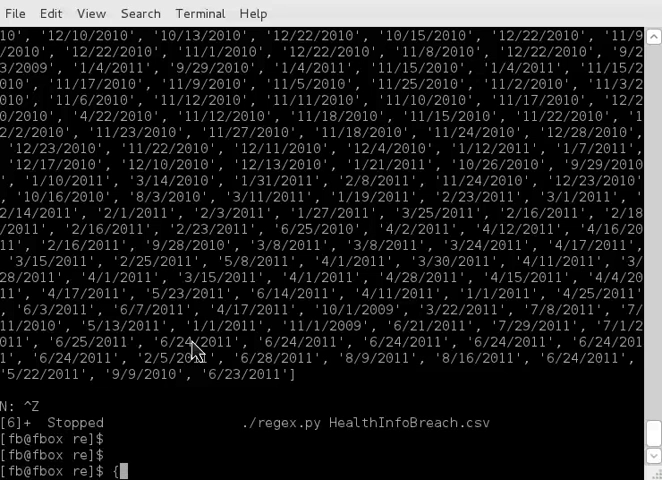
pyautogui.write('1')
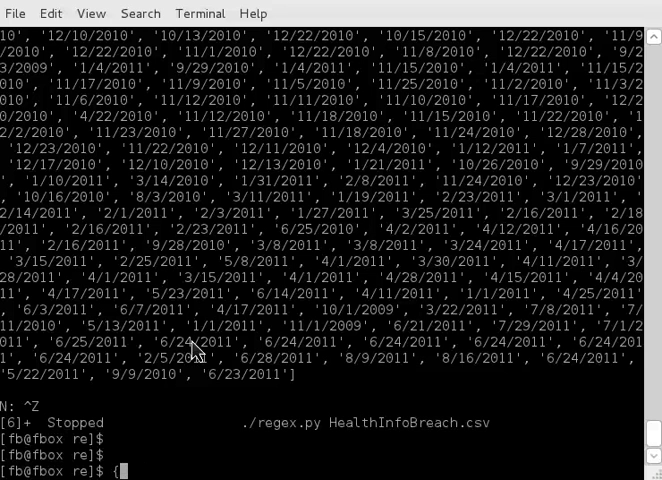
pyautogui.write('100')
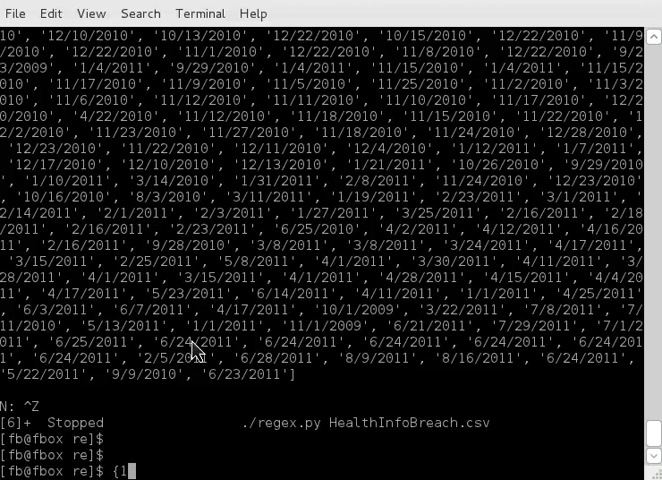
pyautogui.press('BackSpace')
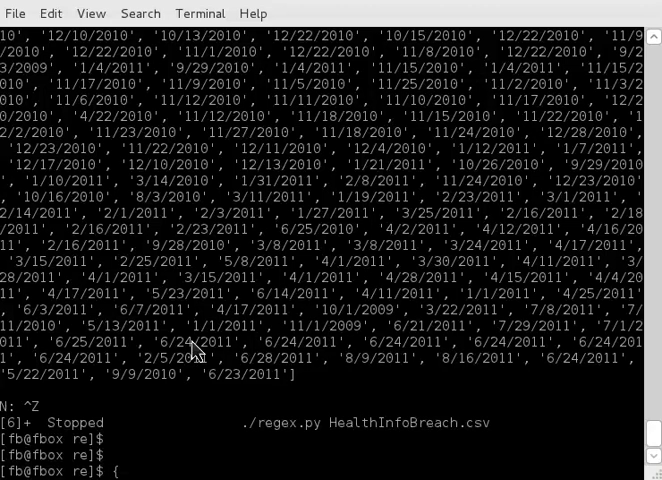
pyautogui.write('50, 100')
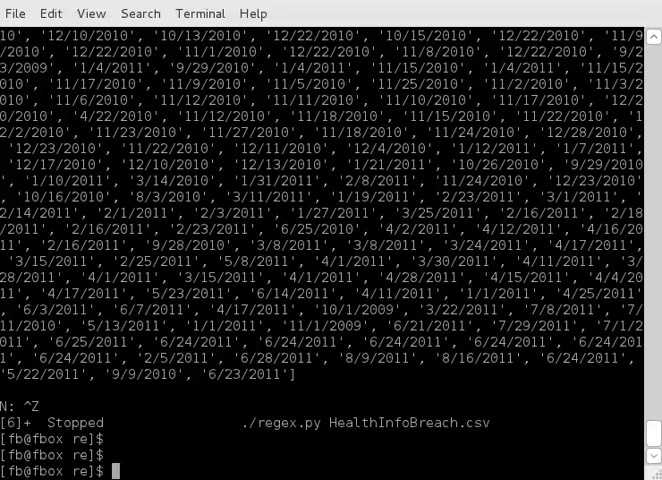
pyautogui.write('more HealthInfoBreach.csv')
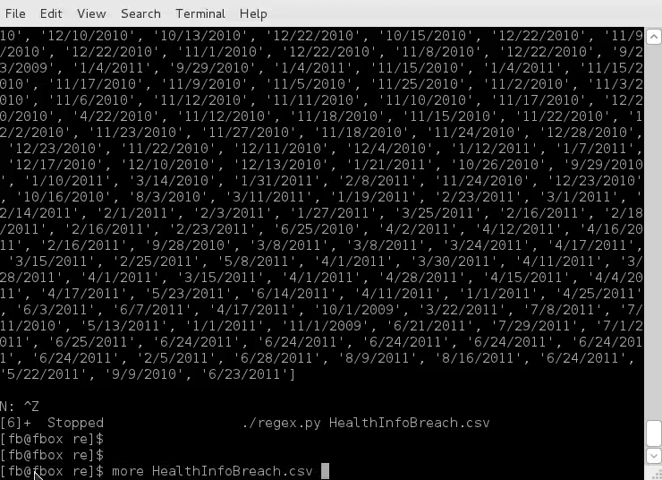
pyautogui.press('ctrl+c')
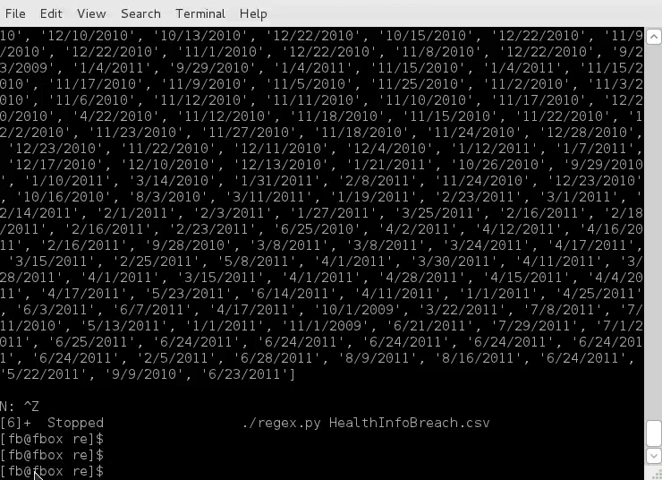